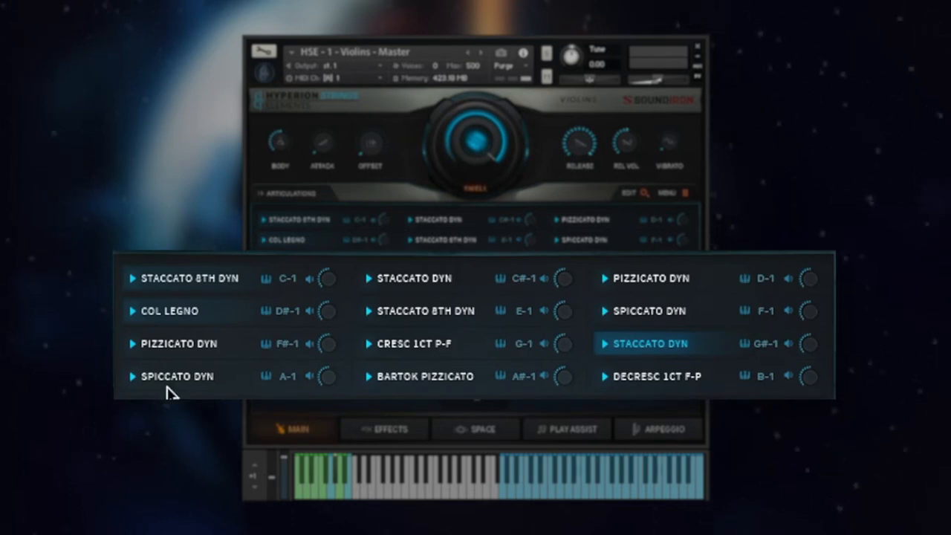
Select the STACCATO 8TH DYN slot to reveal its loose round-robin and velocity controls
click(189, 278)
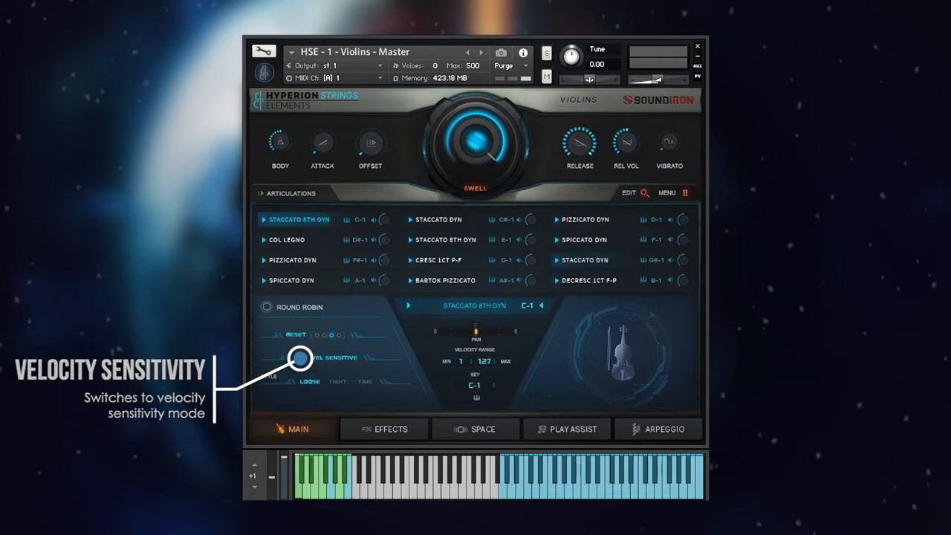
Toggle velocity-sensitive round robin and set the style to tight for SPICCATO DYN
click(299, 357)
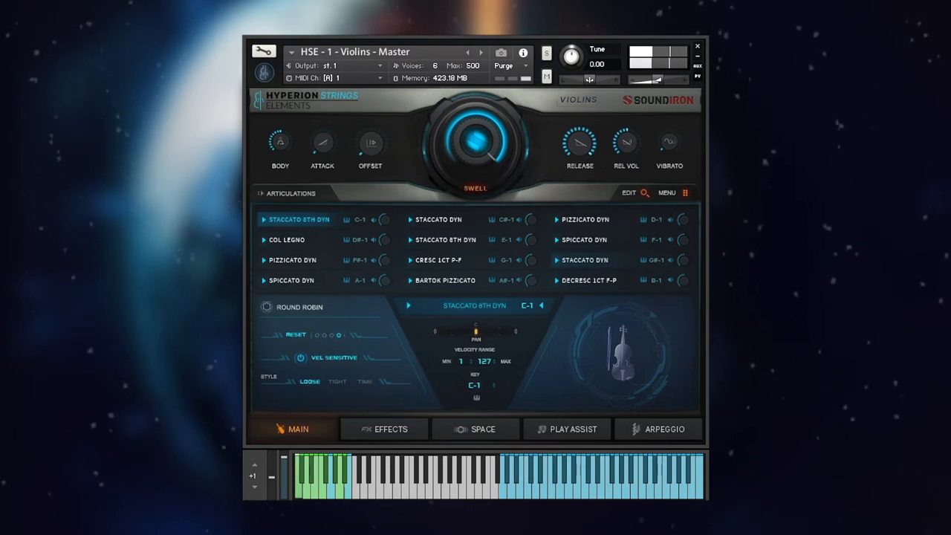
click(583, 239)
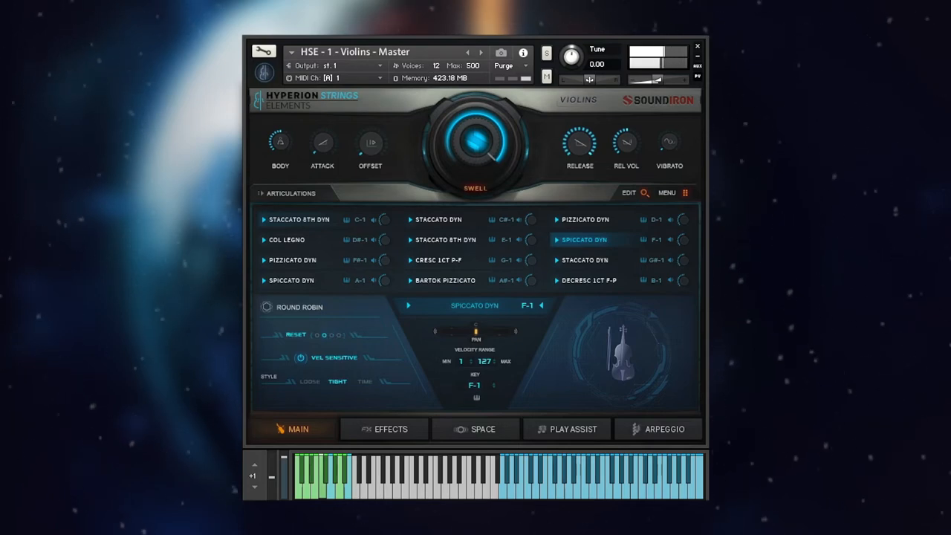
Try the loose style, settle on time, then select PIZZICATO DYN
click(584, 260)
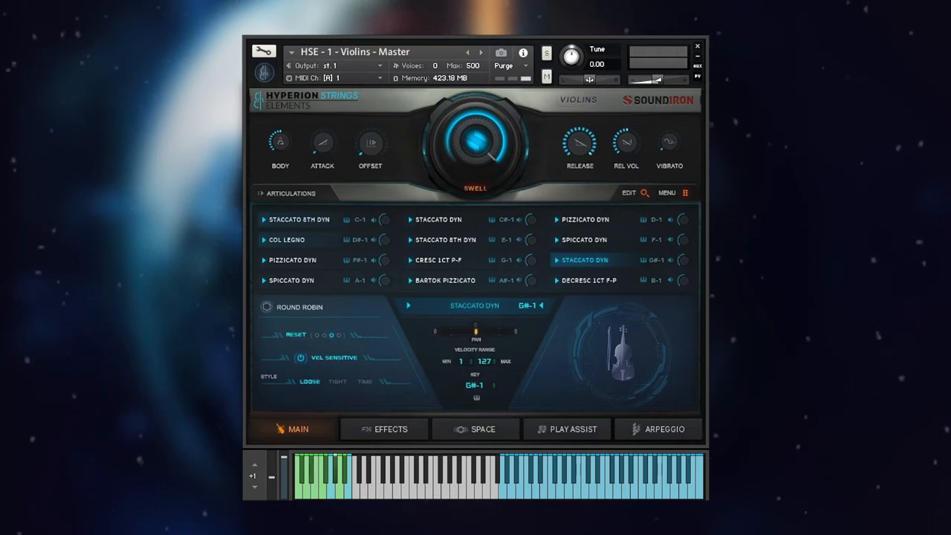
click(584, 239)
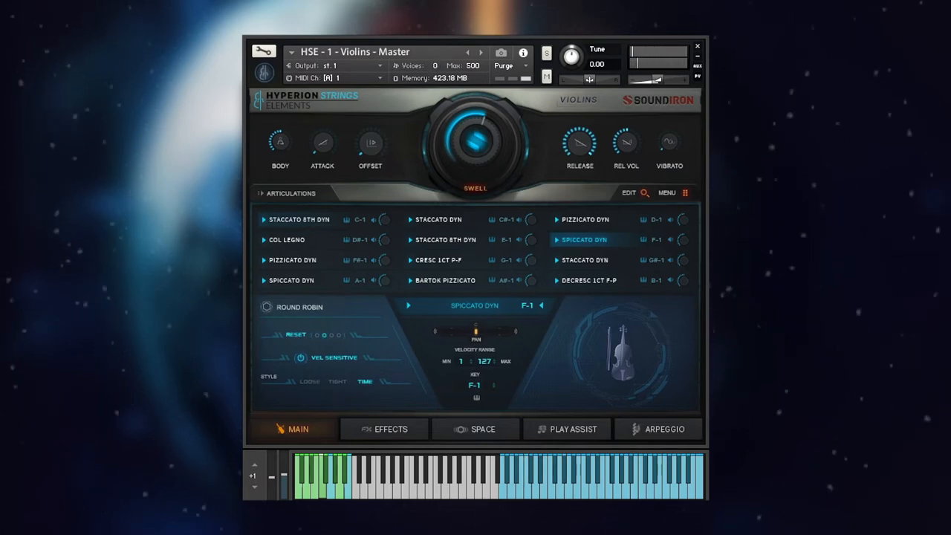
click(585, 219)
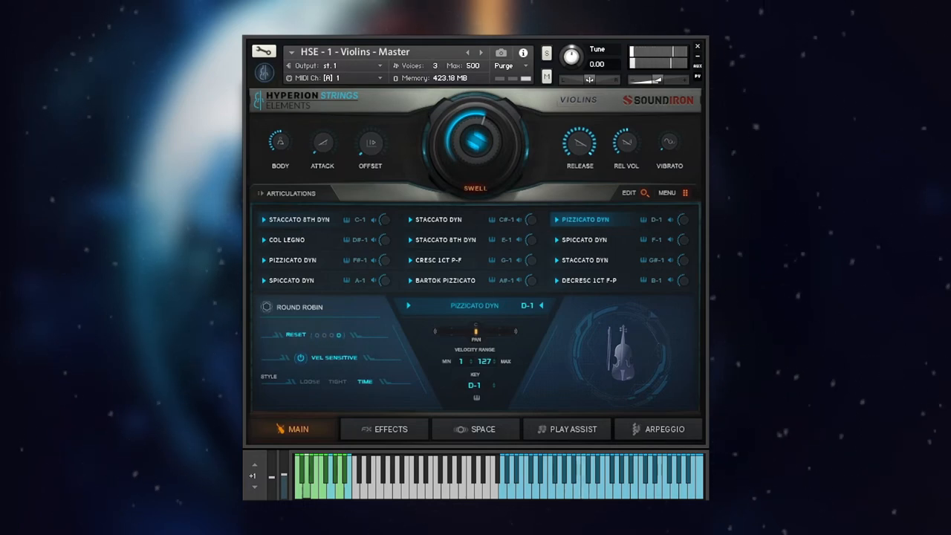
Audition COL LEGNO and BARTOK PIZZICATO with the time style, ending on STACCATO DYN
click(286, 239)
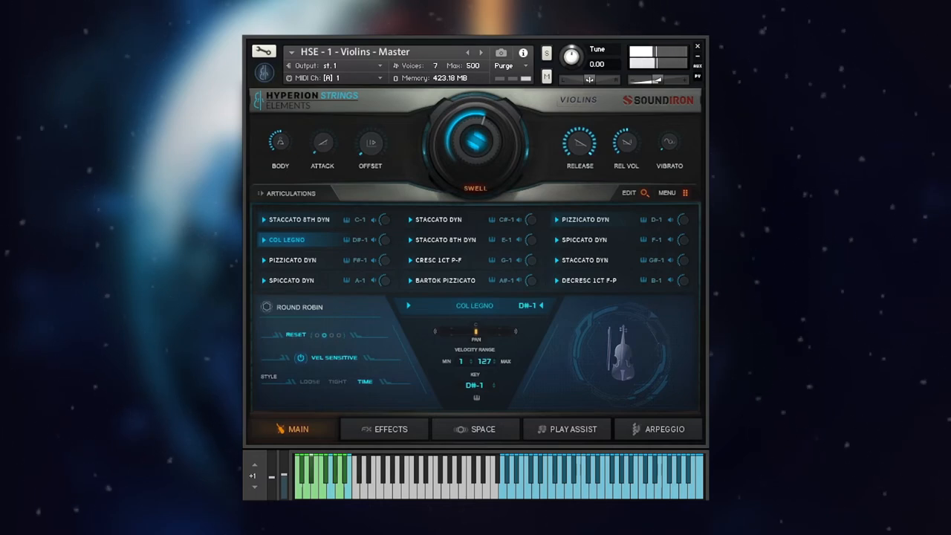
click(443, 280)
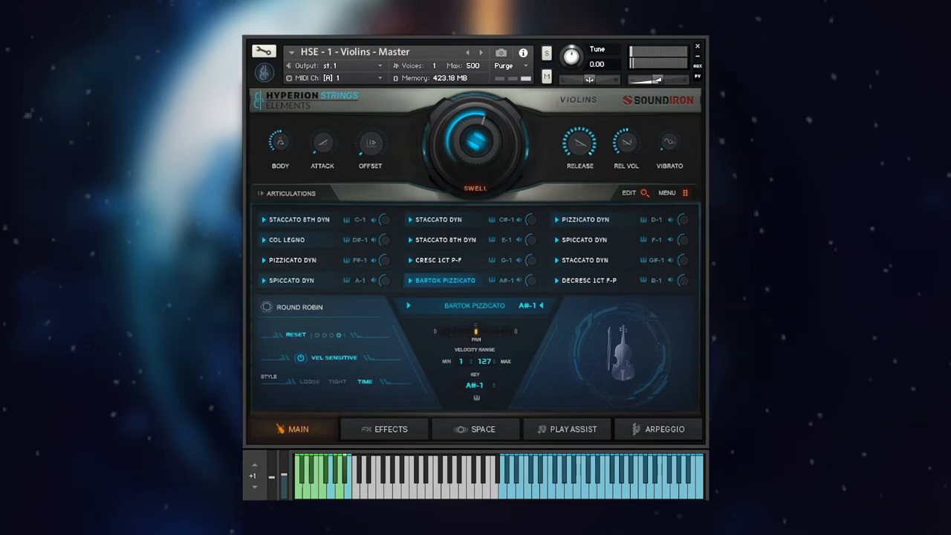
click(438, 219)
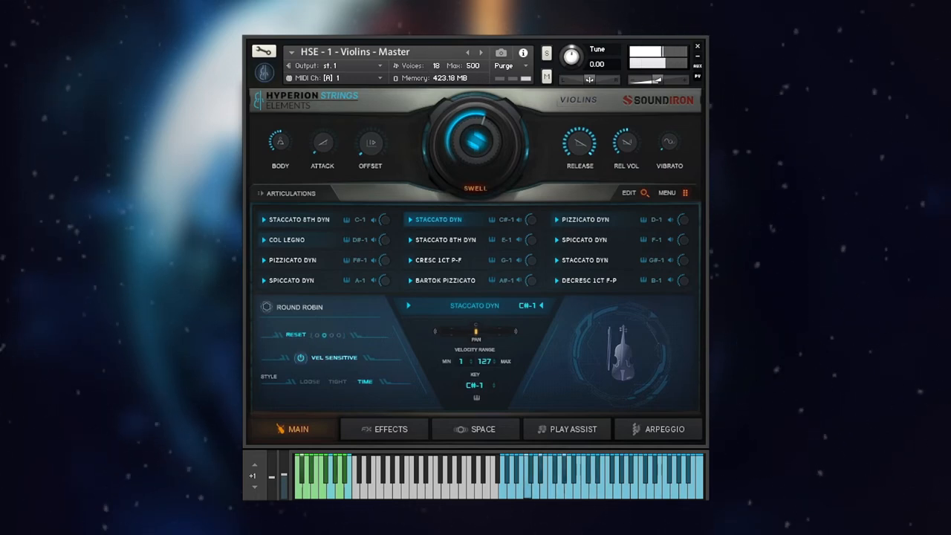
Select CRESC 1CT P-F to show its auto-release mode and normal playback controls
click(438, 259)
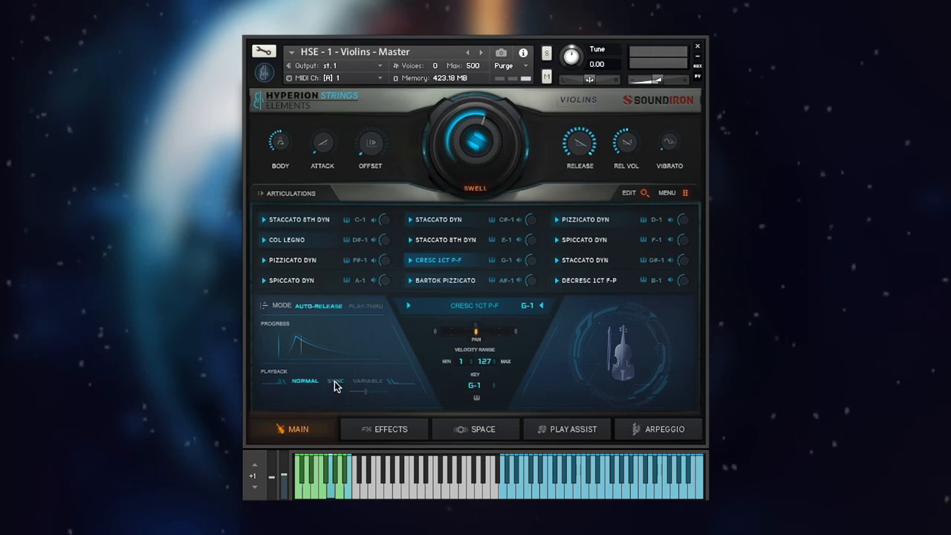
Alternate crescendo playback between tempo sync and variable speed, leaving it on variable
click(336, 380)
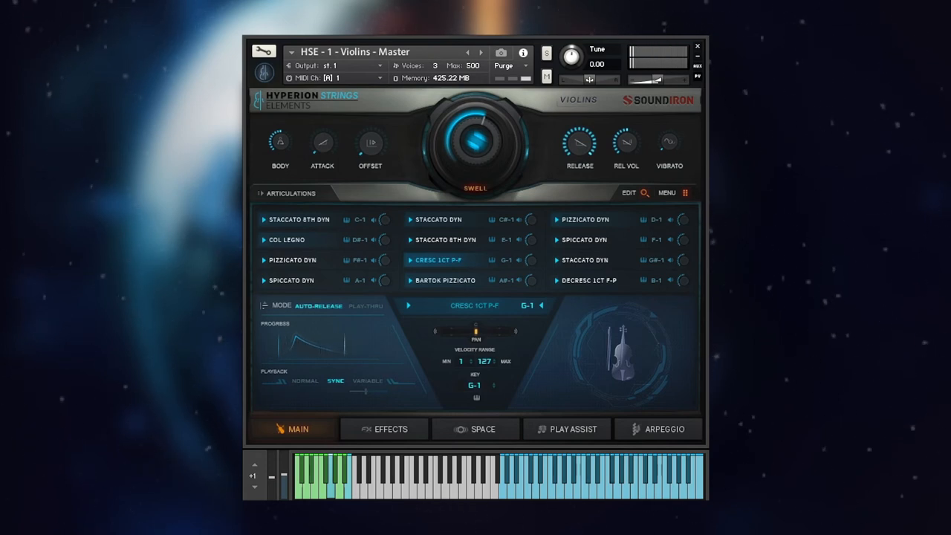
click(364, 380)
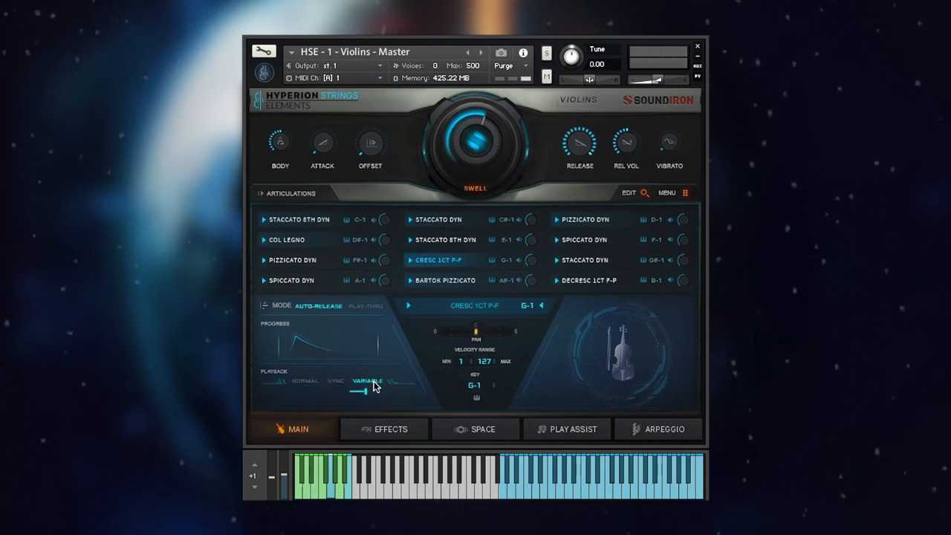
click(335, 380)
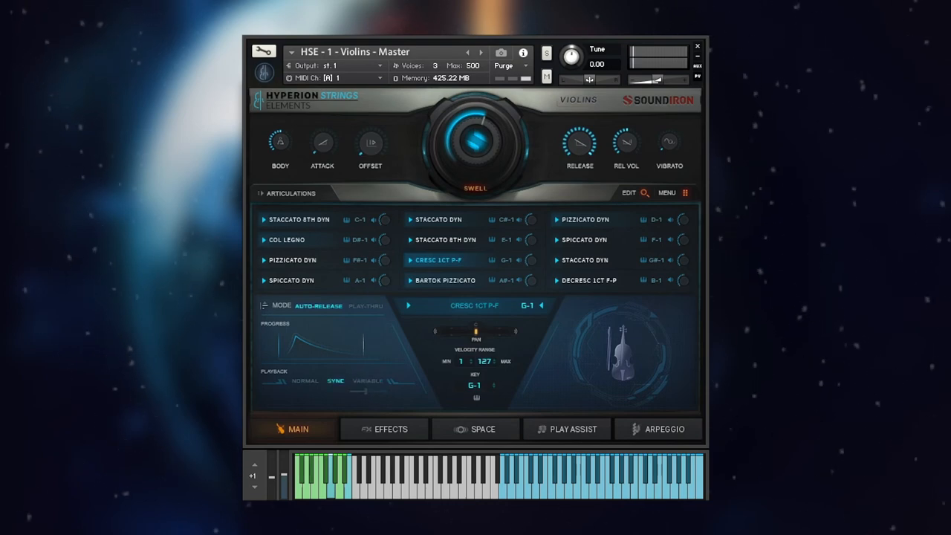
click(367, 380)
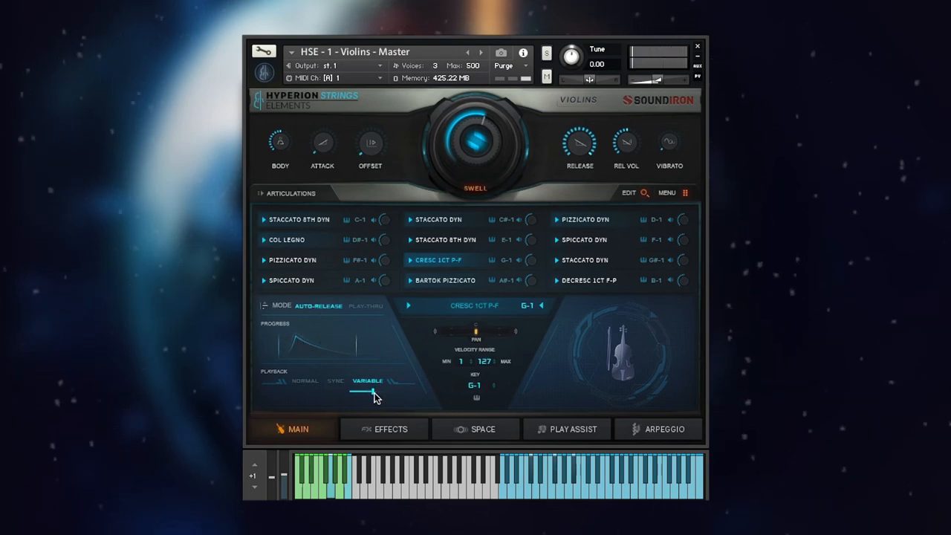
Adjust the variable speed slider, return playback to normal, then select DECRESC 1CT F-P
drag(357, 391, 386, 391)
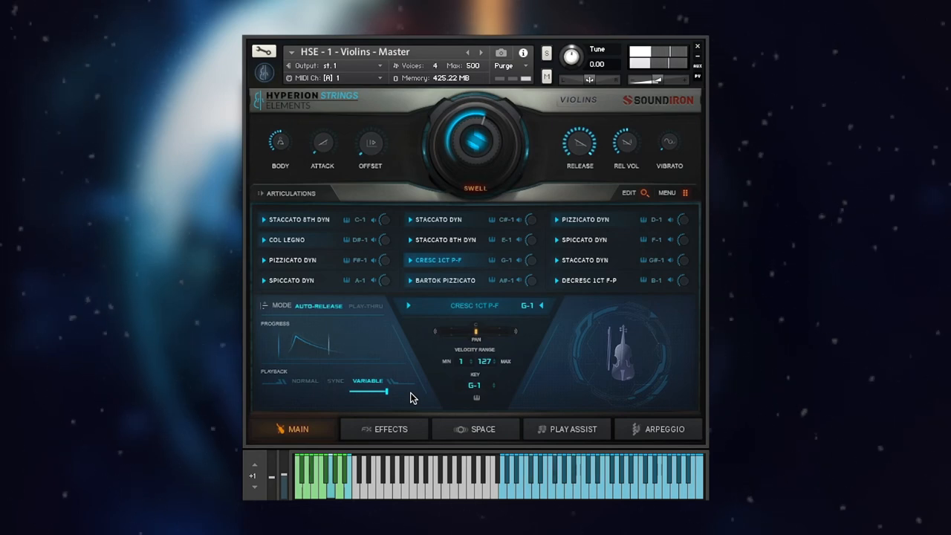
drag(386, 391, 375, 391)
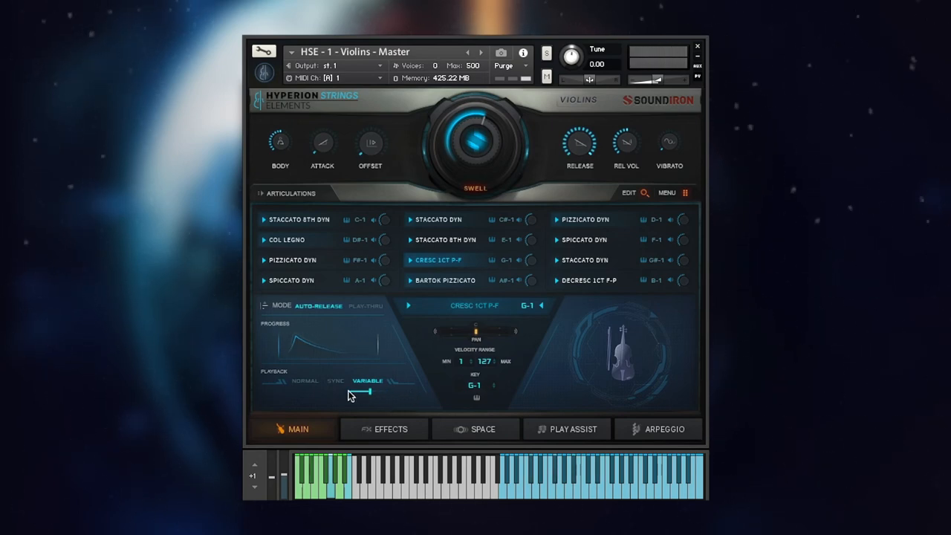
click(587, 280)
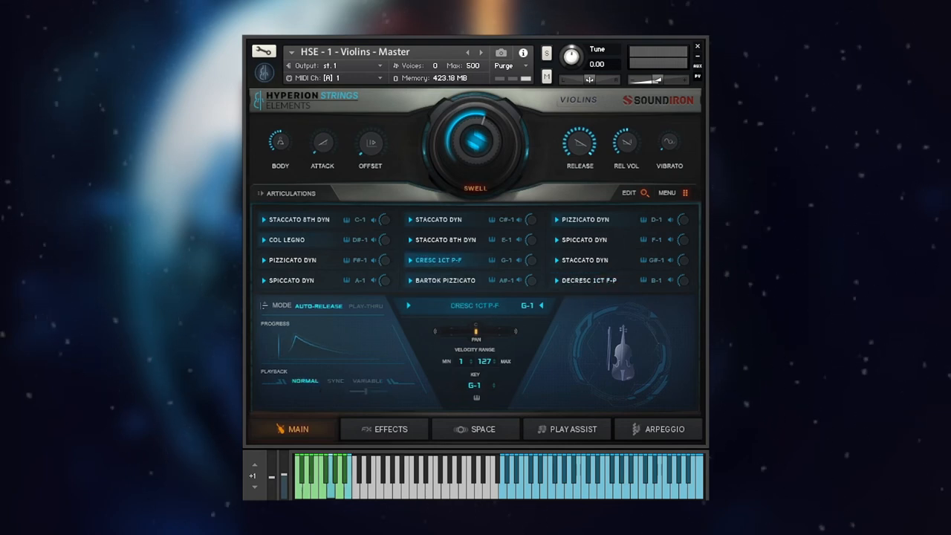
click(588, 280)
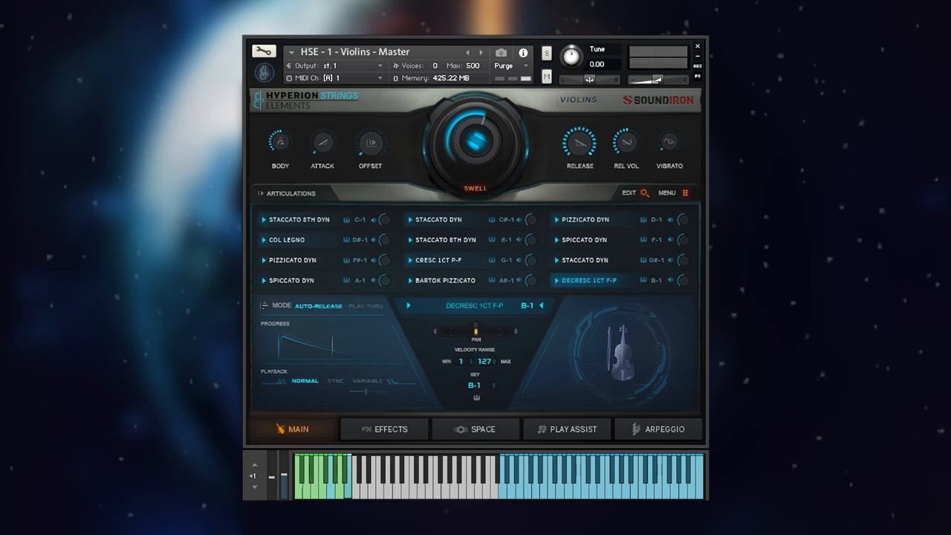